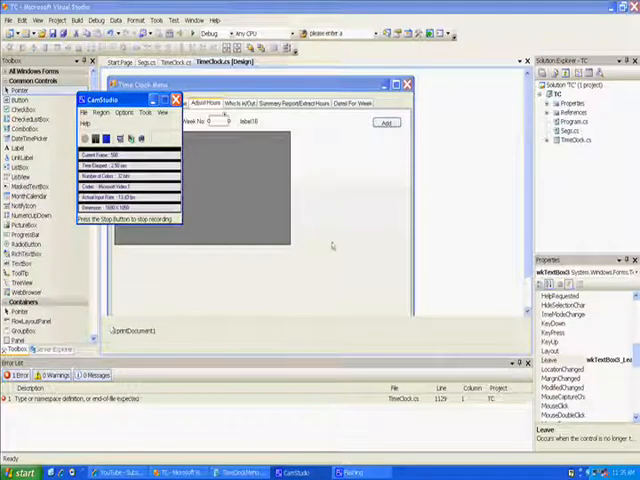
# Look over the TimeClockMenu form's tabs in Visual Studio before checking the reference code.
pyautogui.click(176, 100)
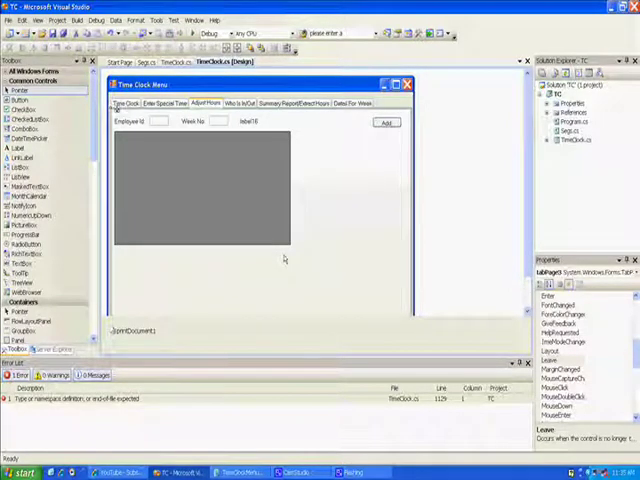
pyautogui.moveTo(300, 228)
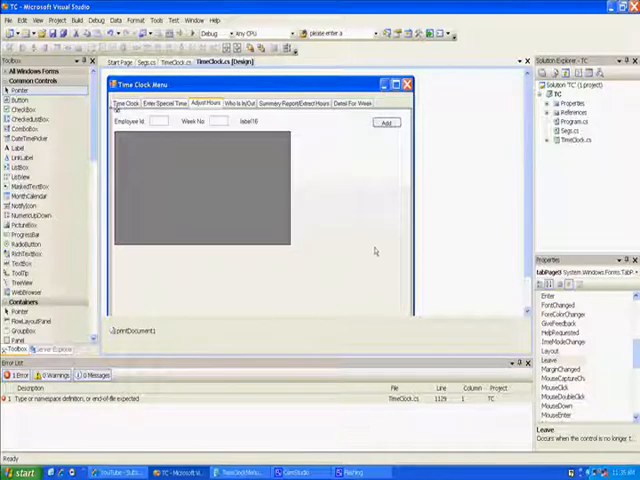
pyautogui.click(216, 120)
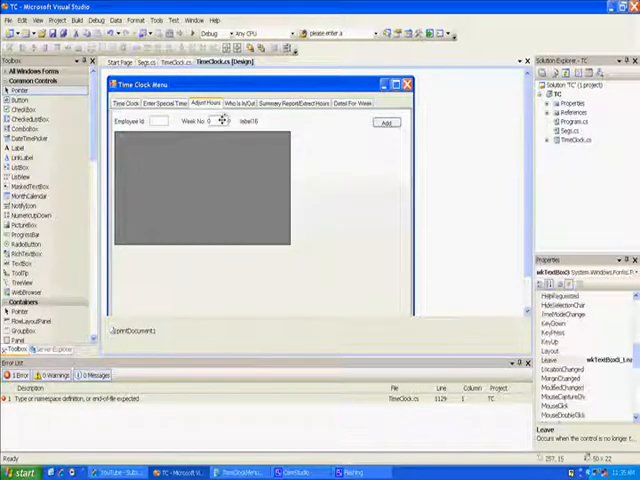
pyautogui.click(158, 122)
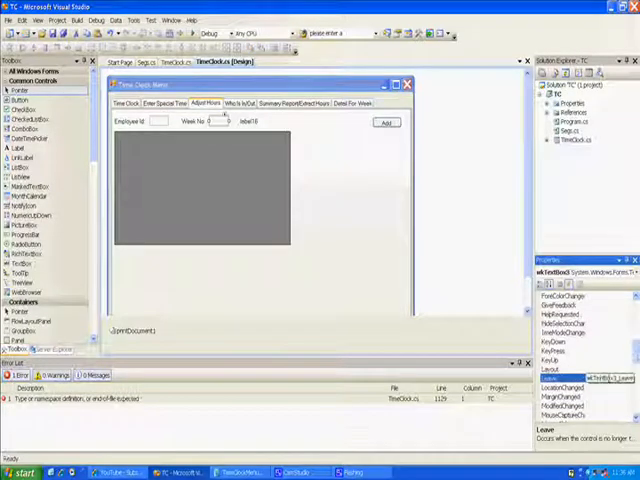
# Review the saved TimeClockMenu.cs code in Notepad, scrolling to the employee ID leave handler.
pyautogui.click(168, 64)
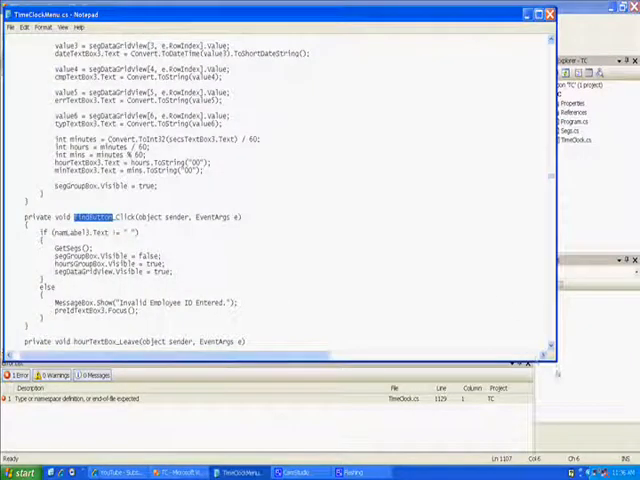
pyautogui.scroll(-3)
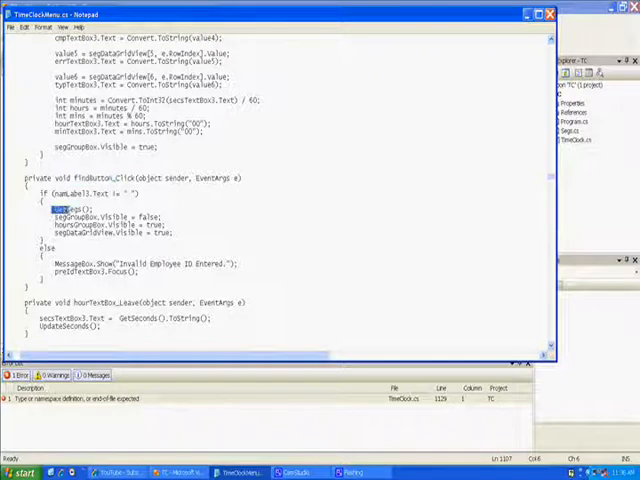
pyautogui.moveTo(46, 208); pyautogui.dragTo(184, 232)
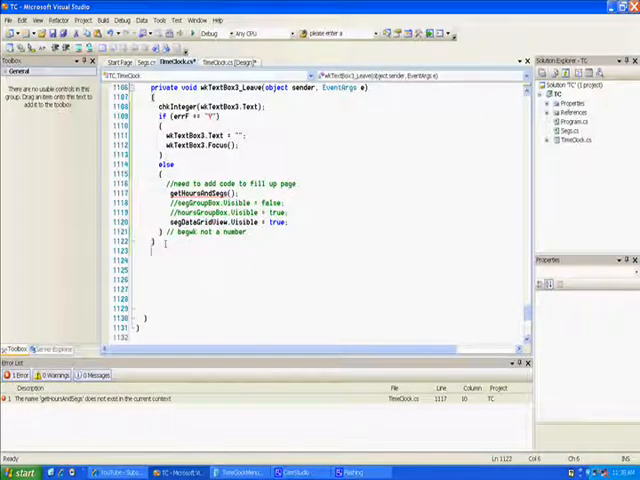
# Declare a 'private void getHoursAdjBegin()' method stub under the altTextBox1_Leave handler.
pyautogui.write('p')
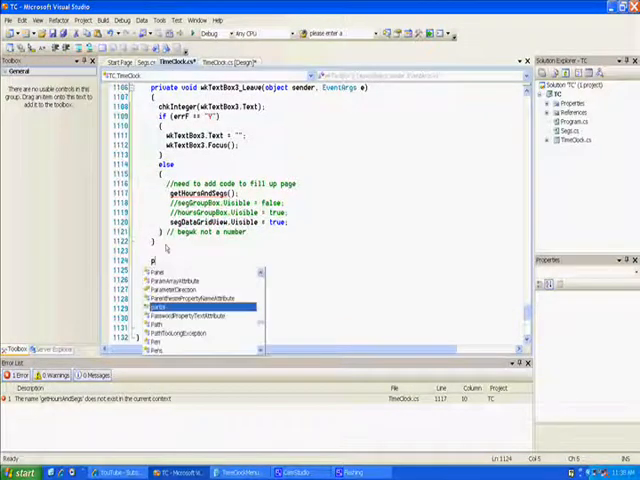
pyautogui.write('rivate void')
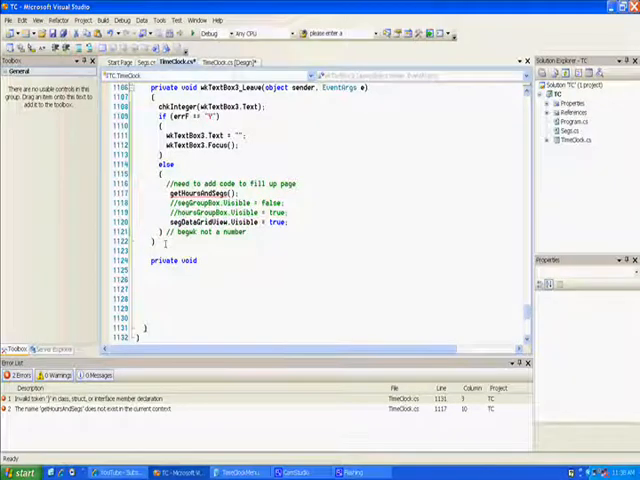
pyautogui.write('getHou')
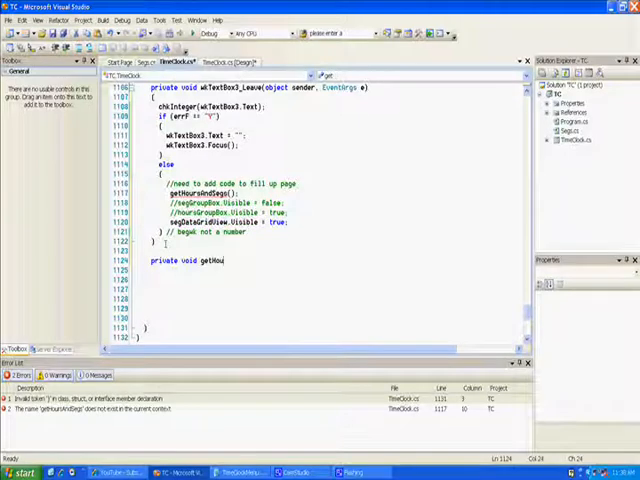
pyautogui.write('rsAndSegs')
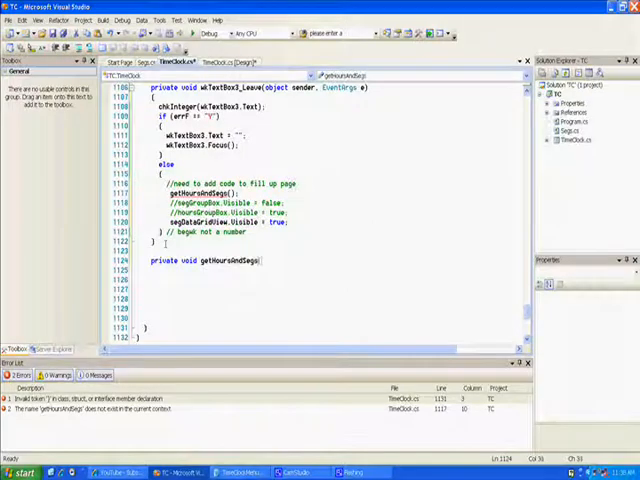
pyautogui.write('()')
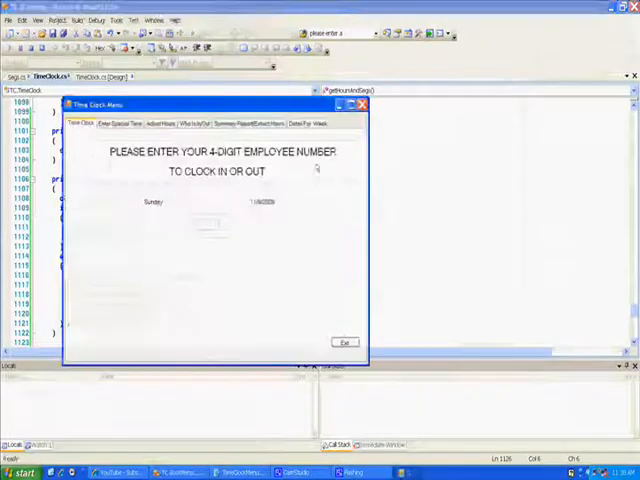
# Enter employee 718 on the running form's Adjust Hours tab, switch to Time Clock, then close the form.
pyautogui.click(160, 124)
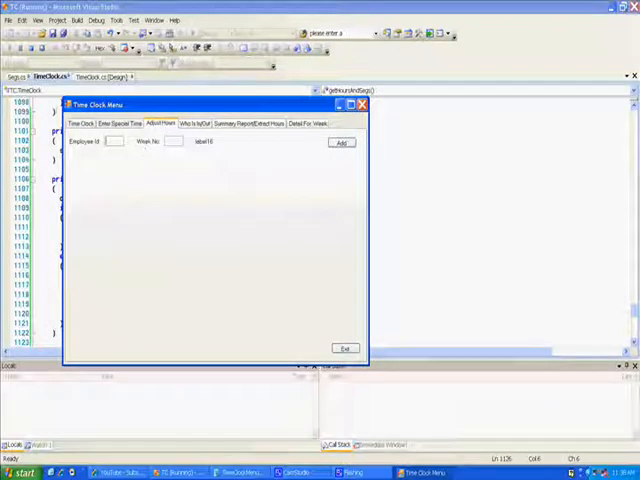
pyautogui.write('7184')
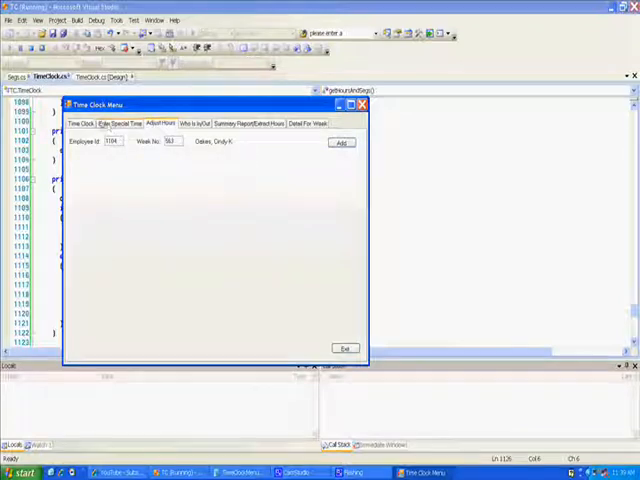
pyautogui.click(82, 124)
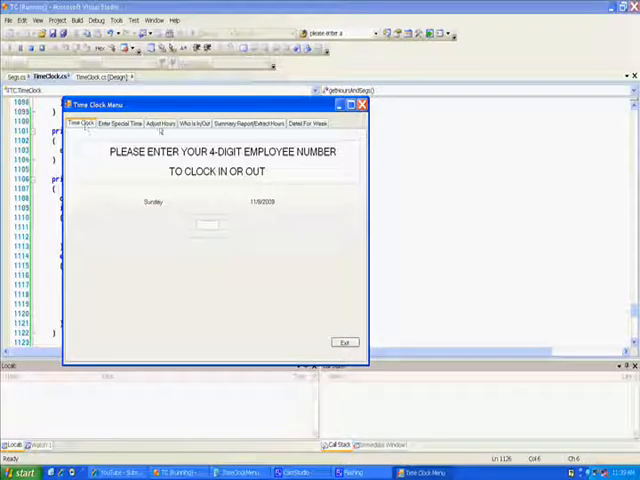
pyautogui.click(160, 124)
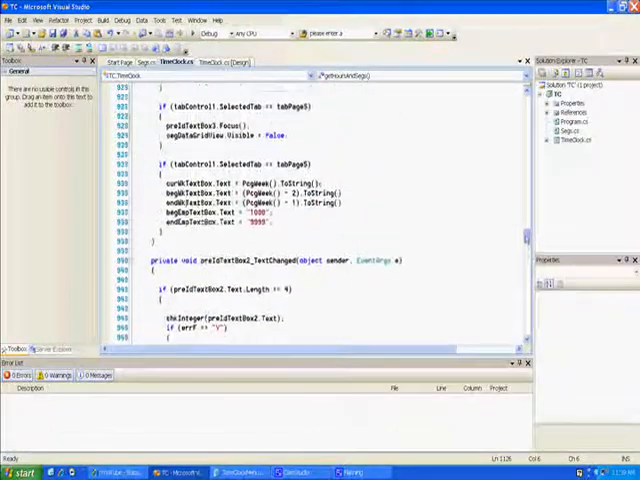
# In the tabPage3 block, set preIdTextBox1, wkTextBox1 and nameLabel1 Text to empty strings.
pyautogui.scroll(3)
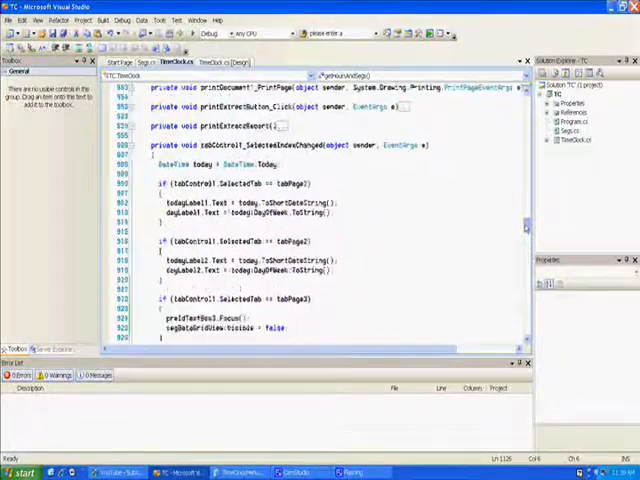
pyautogui.scroll(-3)
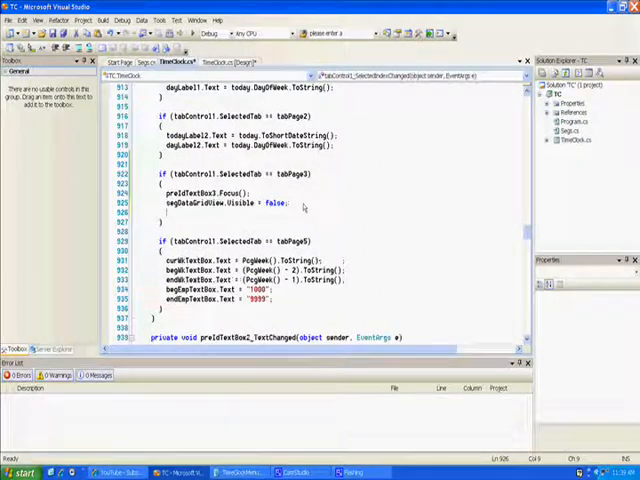
pyautogui.write('pre')
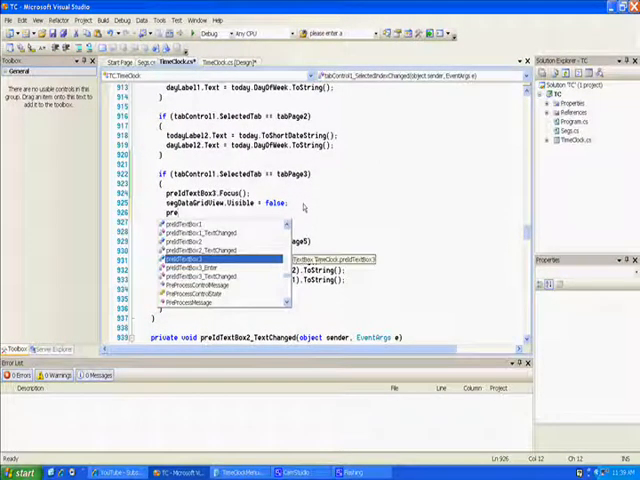
pyautogui.write('id')
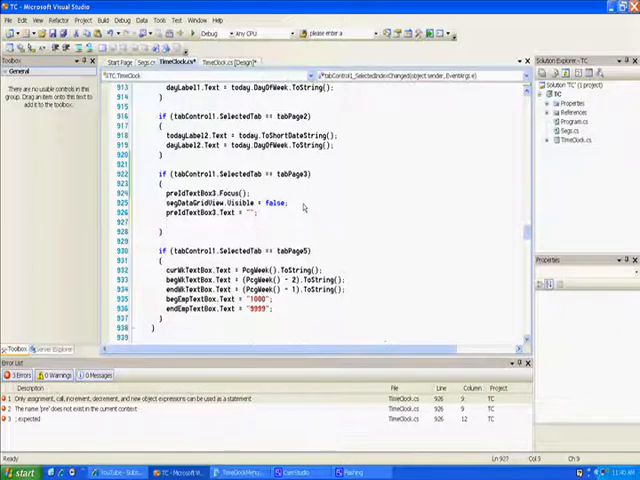
pyautogui.write('preId')
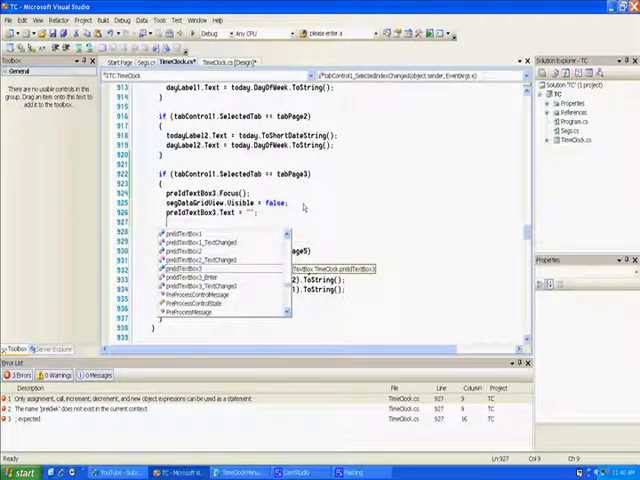
pyautogui.write('wkte')
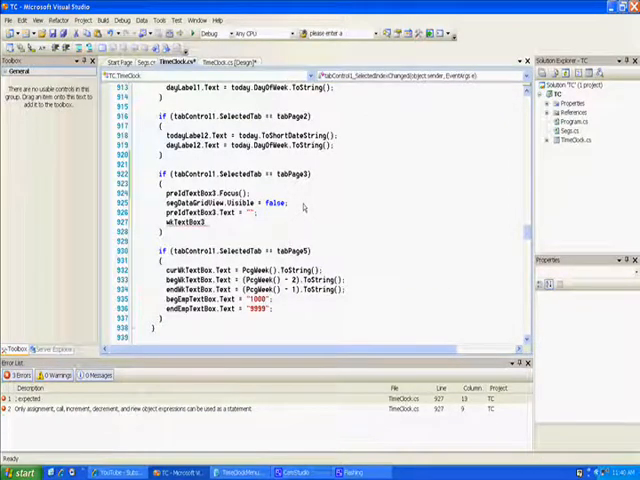
pyautogui.write('.te')
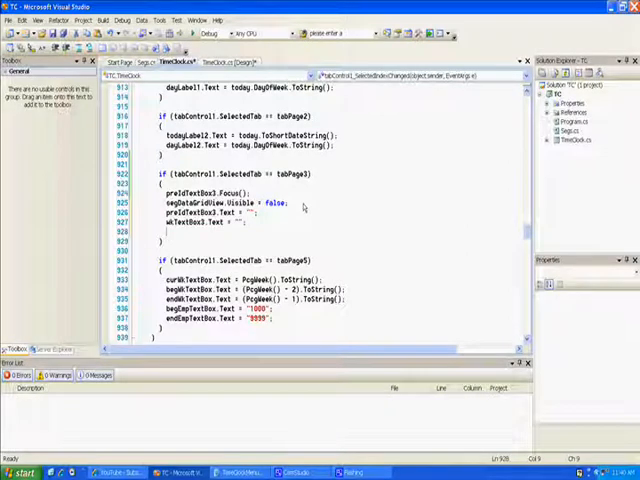
pyautogui.write('namLabel3')
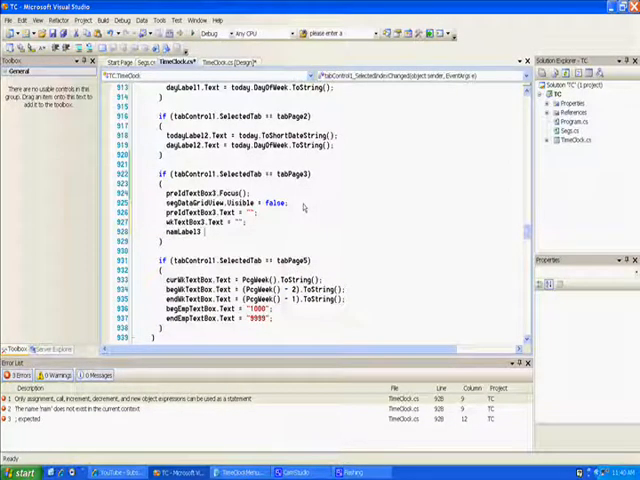
pyautogui.write('.tex')
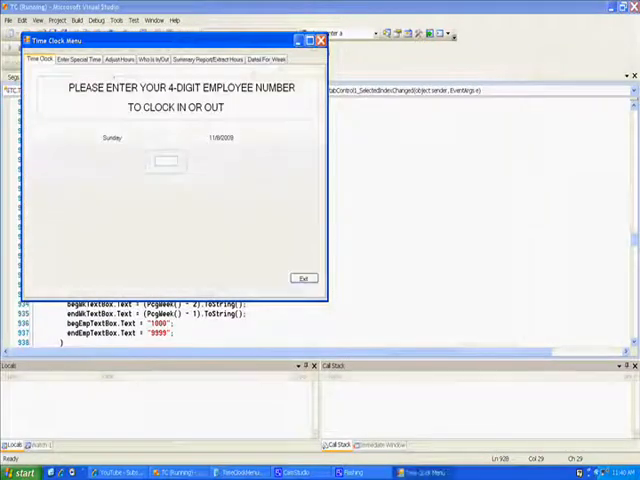
# Switch Adjust Hours → Time Clock → Adjust Hours on the running form to confirm the fields come back empty.
pyautogui.click(124, 64)
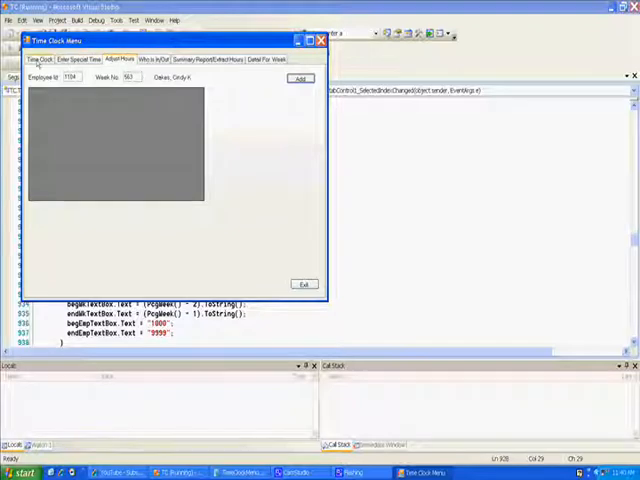
pyautogui.click(44, 68)
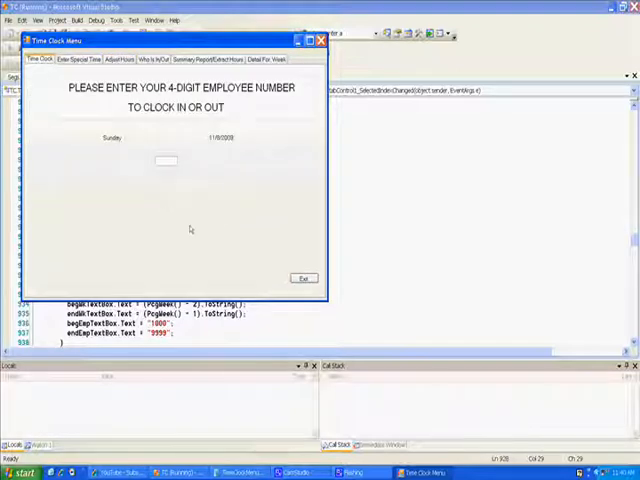
pyautogui.click(124, 64)
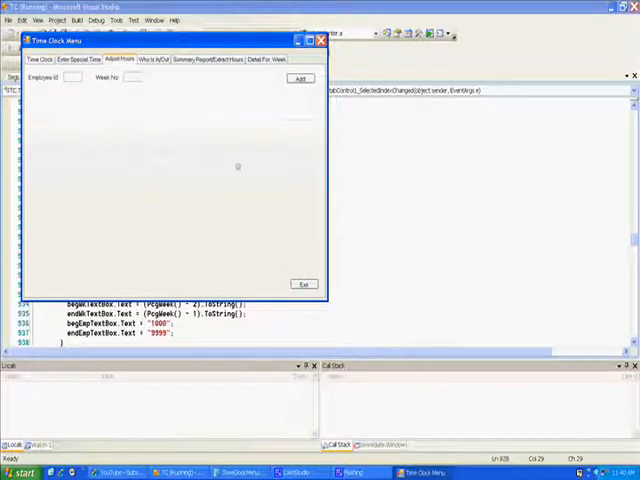